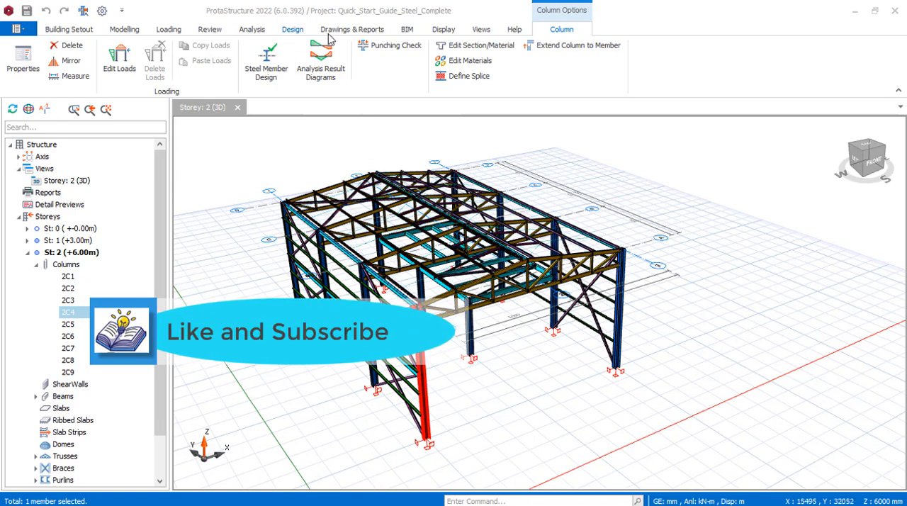
Step: Review the design checks for column 2C4 and close the results
click(351, 29)
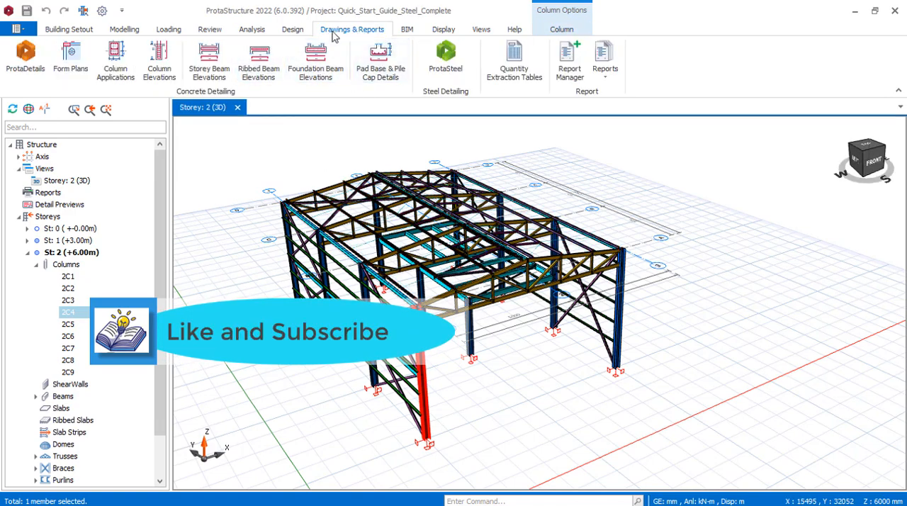
mouse_move(445, 57)
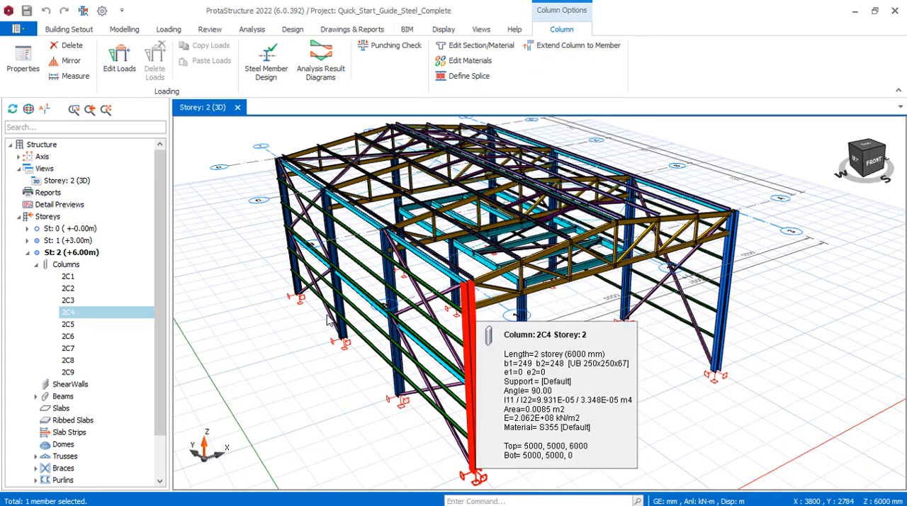
click(266, 59)
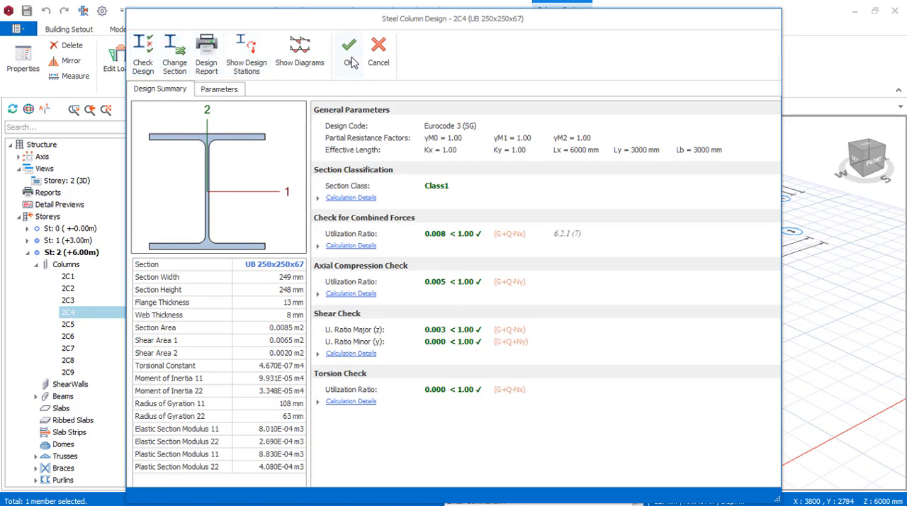
click(348, 49)
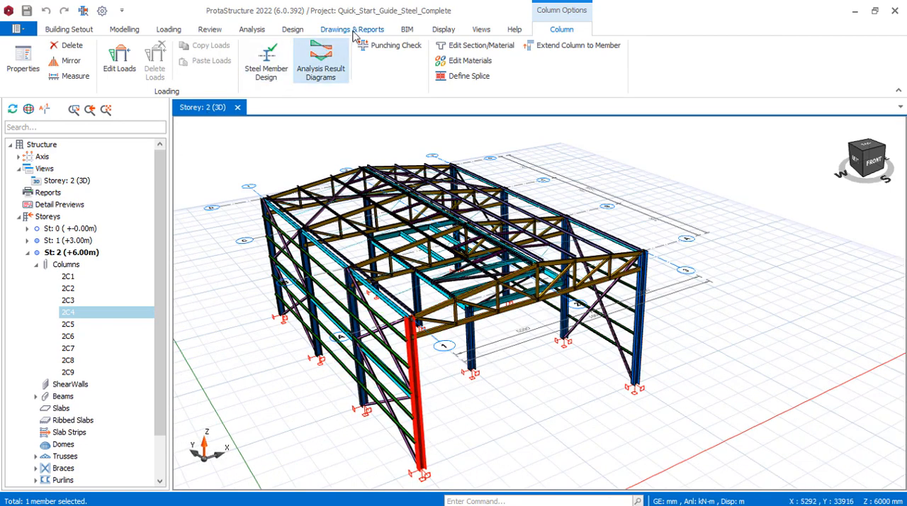
Step: Launch the ProtaSteel export from the Drawings & Reports Steel Detailing commands
click(351, 28)
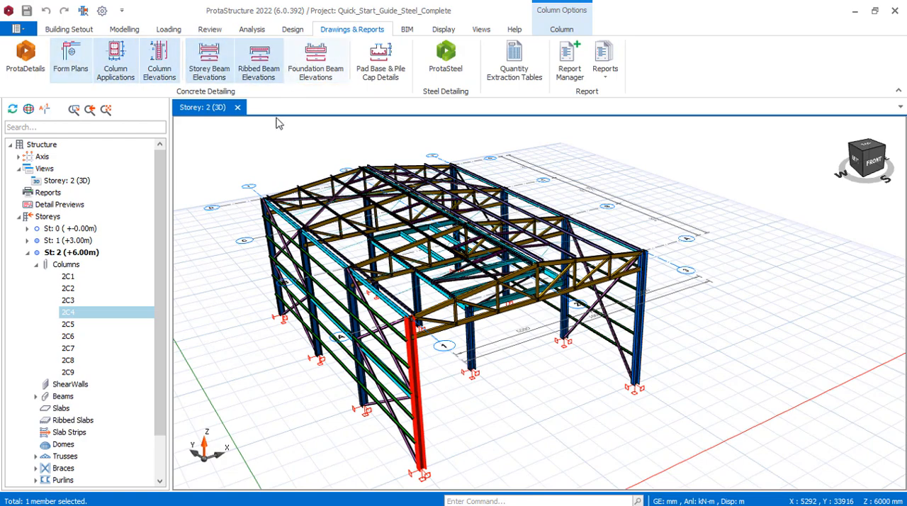
mouse_move(445, 57)
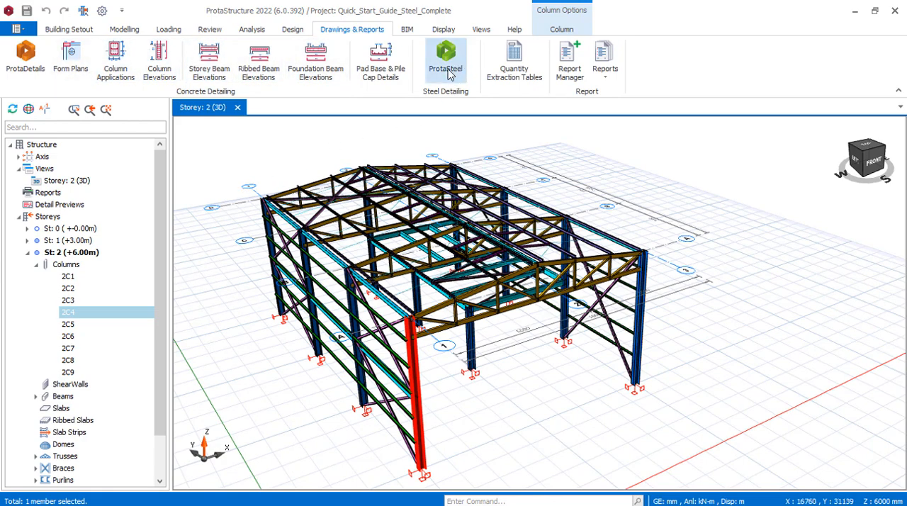
mouse_move(460, 106)
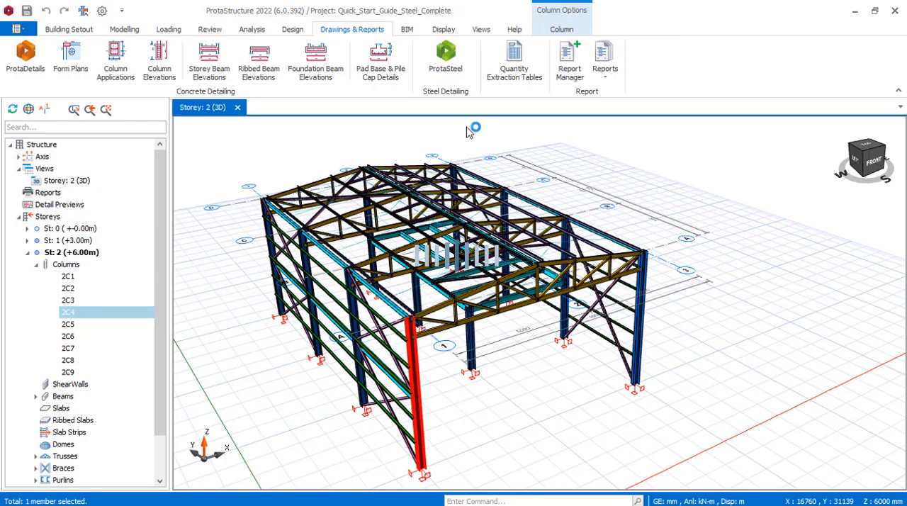
click(445, 57)
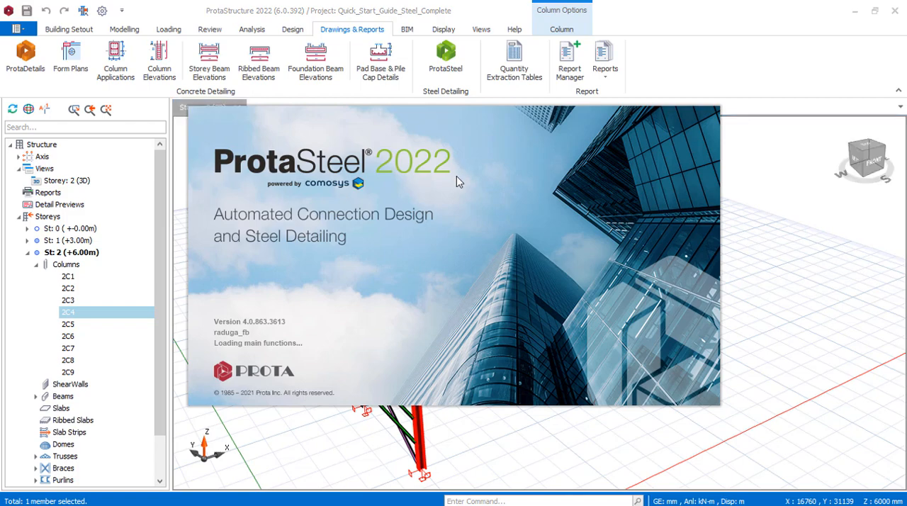
mouse_move(590, 284)
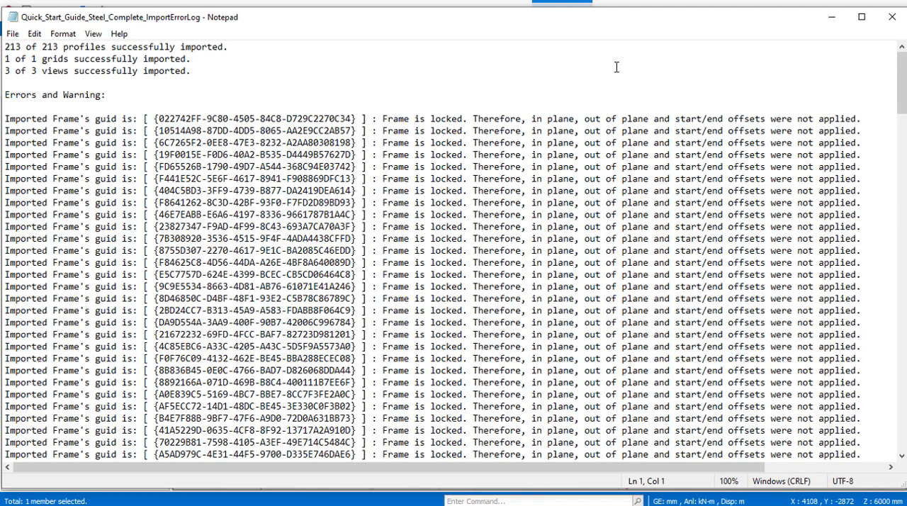
mouse_move(891, 15)
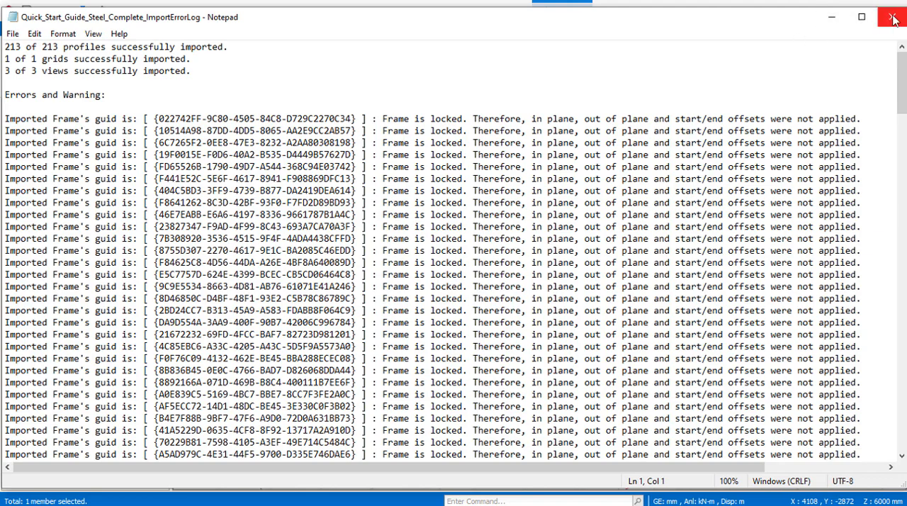
Step: Dismiss the Notepad import log, leaving the imported frame in ProtaSteel 2022
click(891, 17)
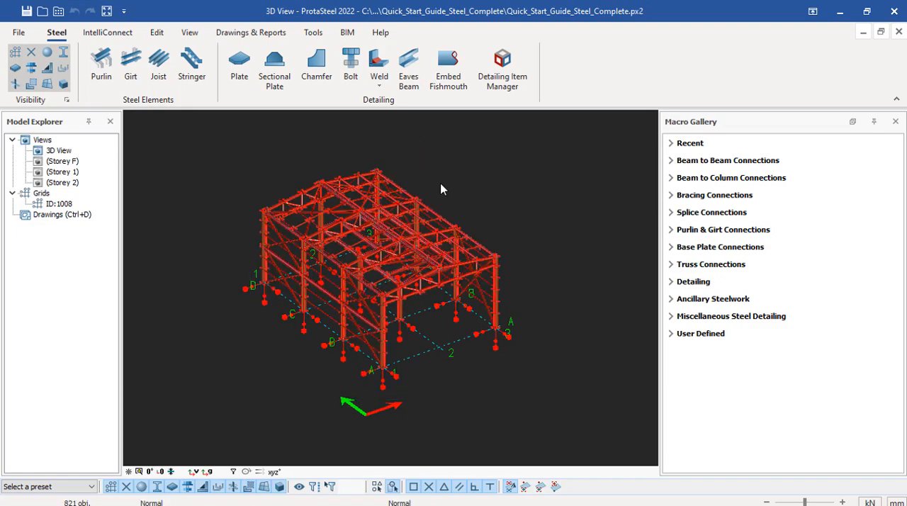
mouse_move(490, 306)
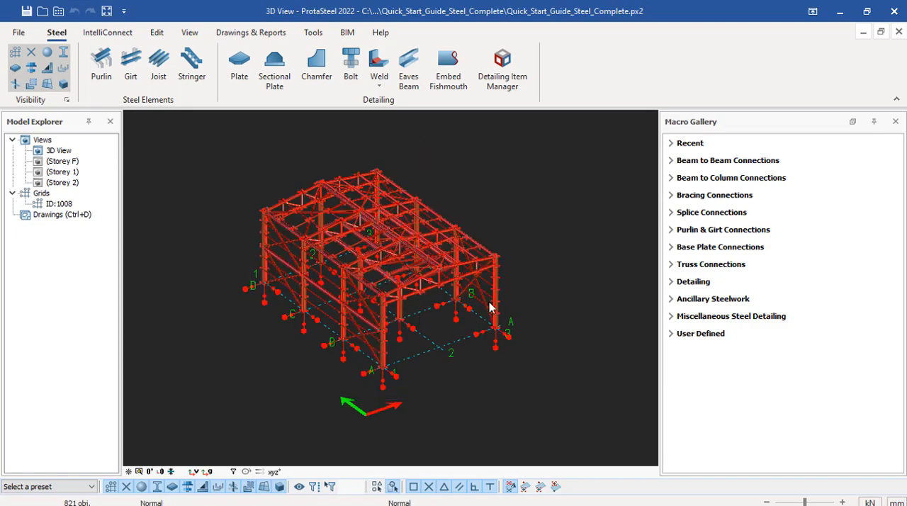
Step: Start IntelliConnect's Create Purlin Connections wizard from the 3D view's context menu
right_click(489, 306)
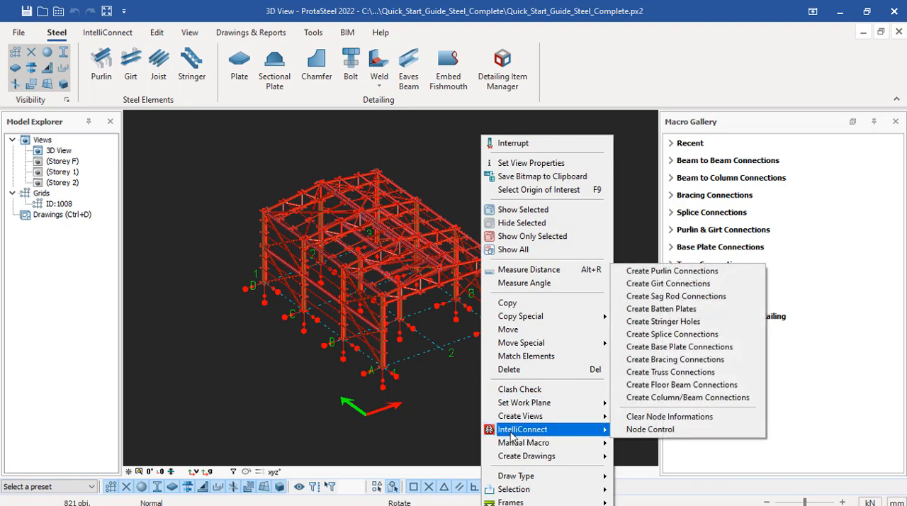
mouse_move(667, 283)
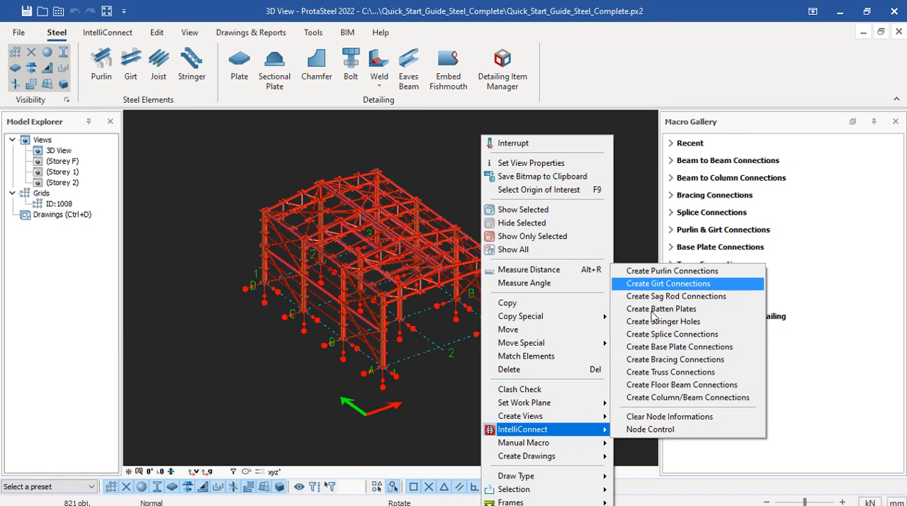
mouse_move(672, 270)
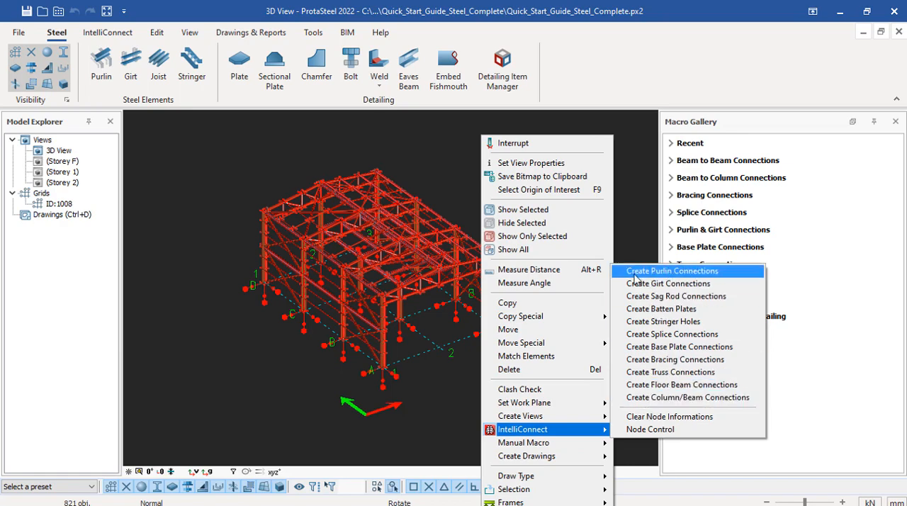
mouse_move(660, 307)
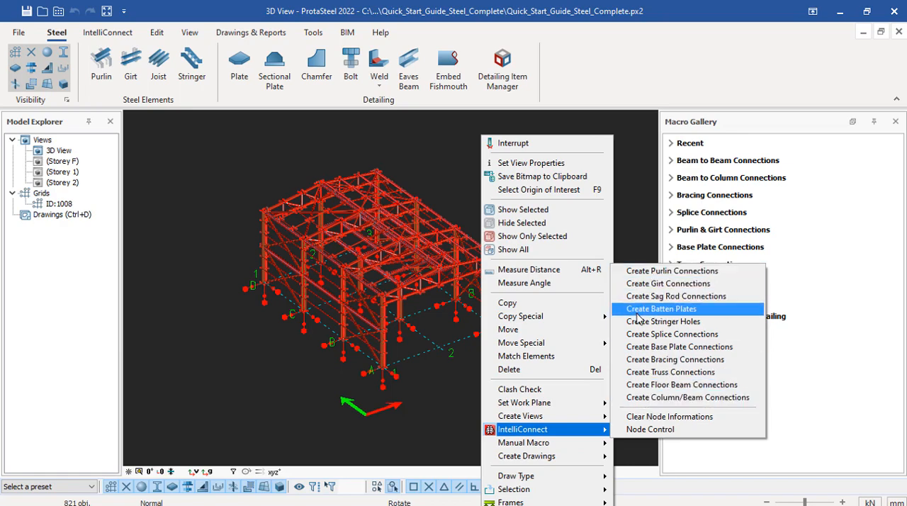
mouse_move(667, 283)
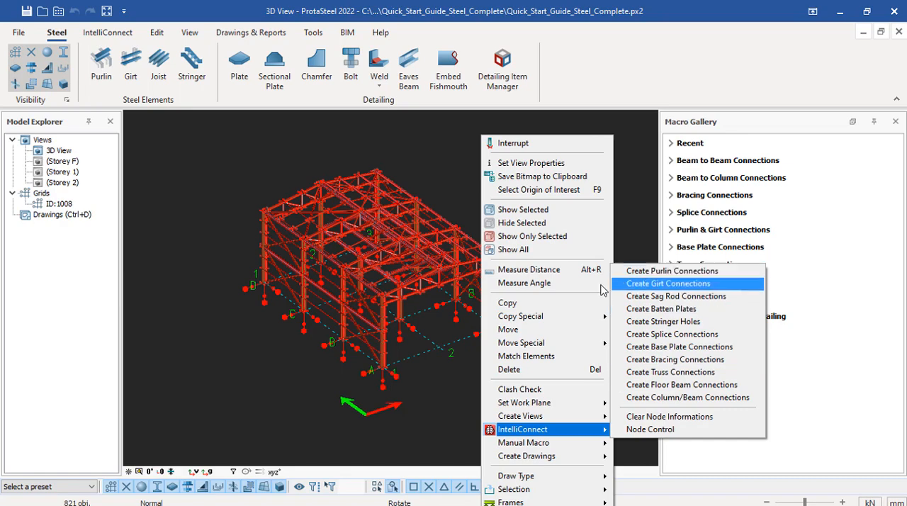
mouse_move(672, 271)
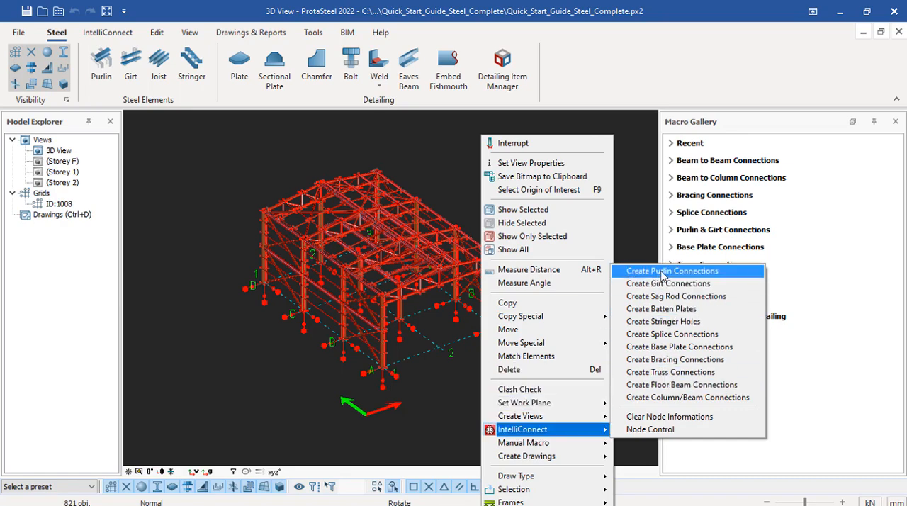
mouse_move(646, 280)
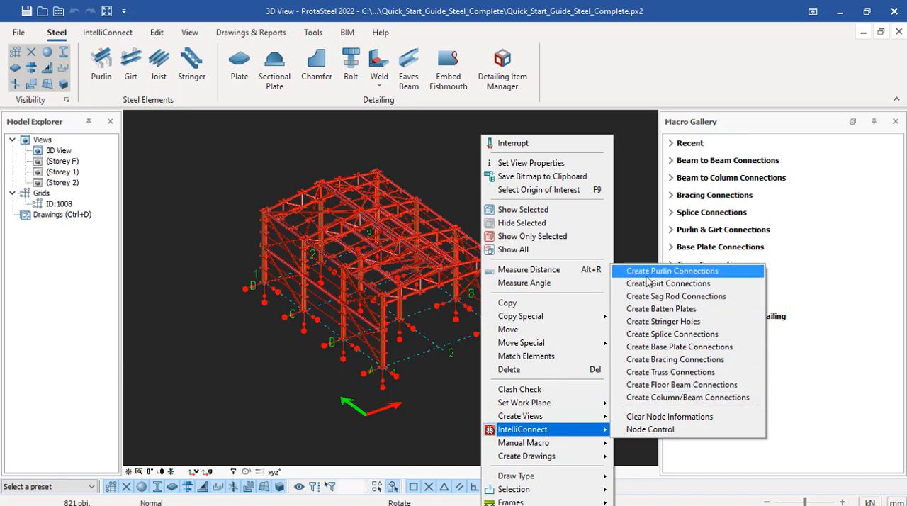
click(671, 270)
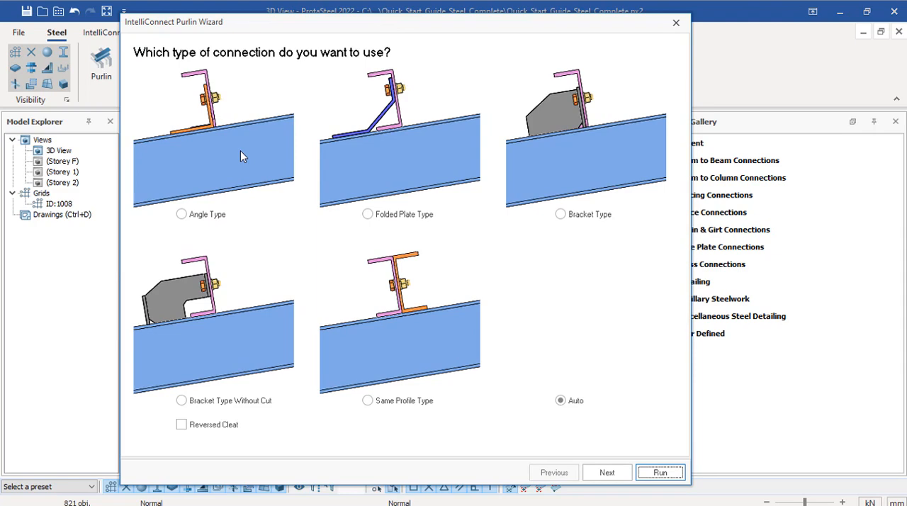
mouse_move(414, 106)
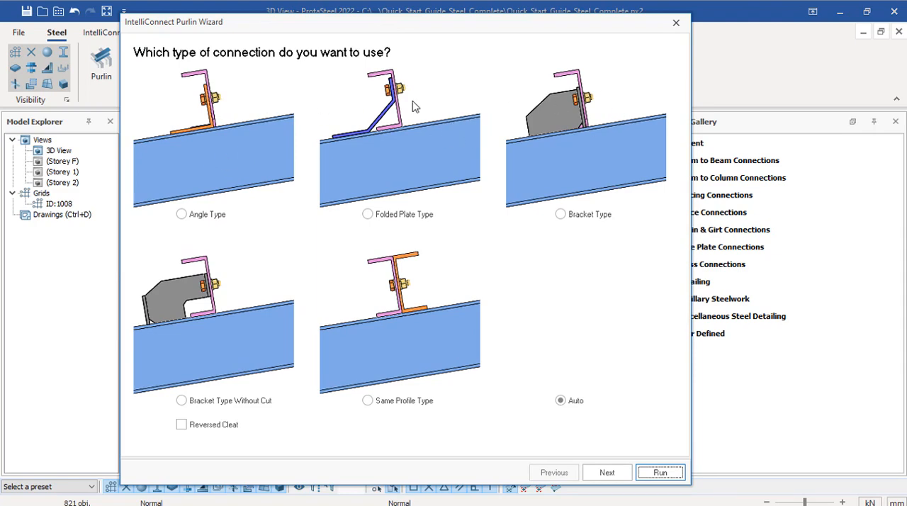
mouse_move(493, 417)
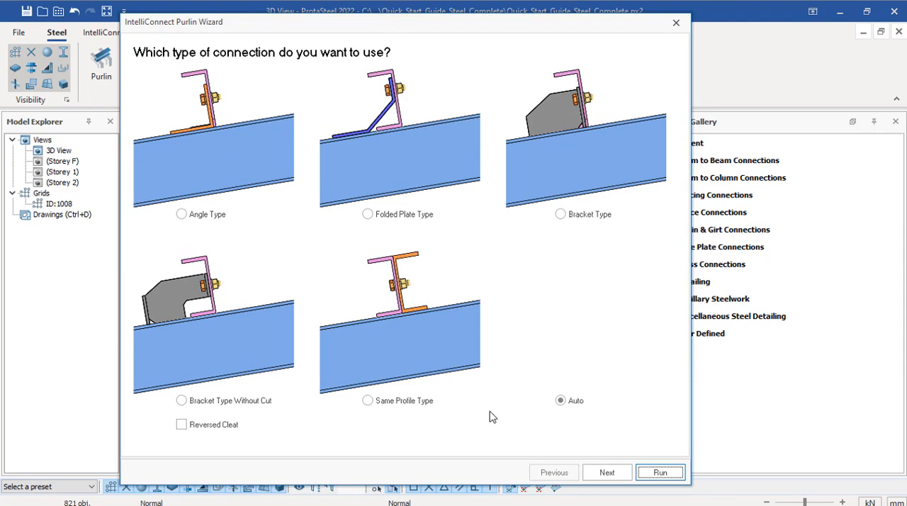
mouse_move(402, 412)
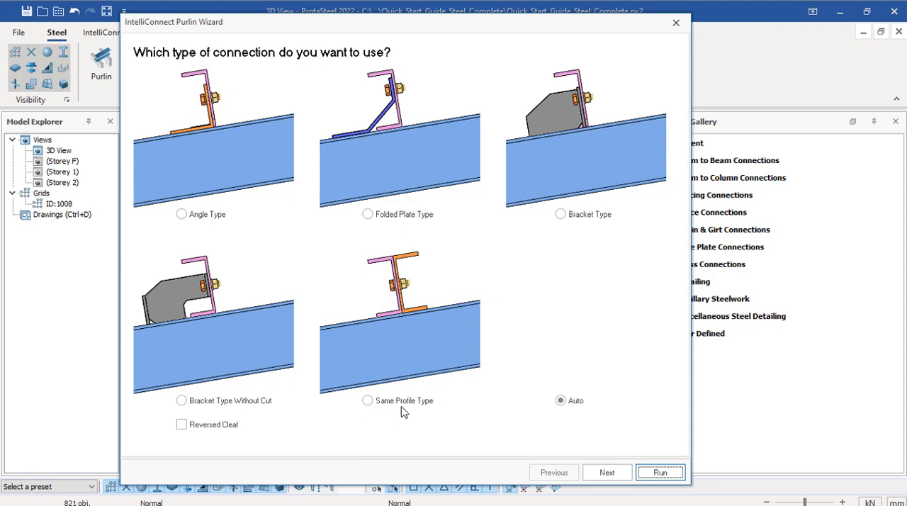
mouse_move(506, 415)
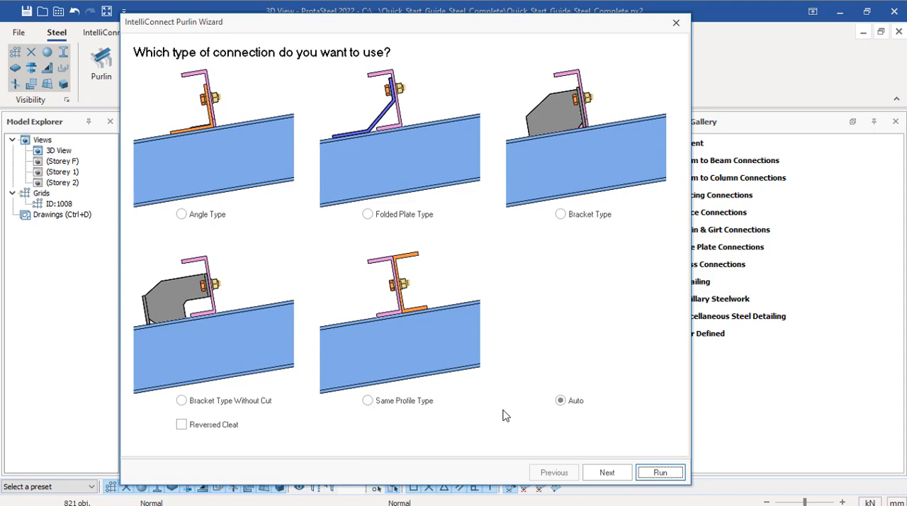
mouse_move(564, 396)
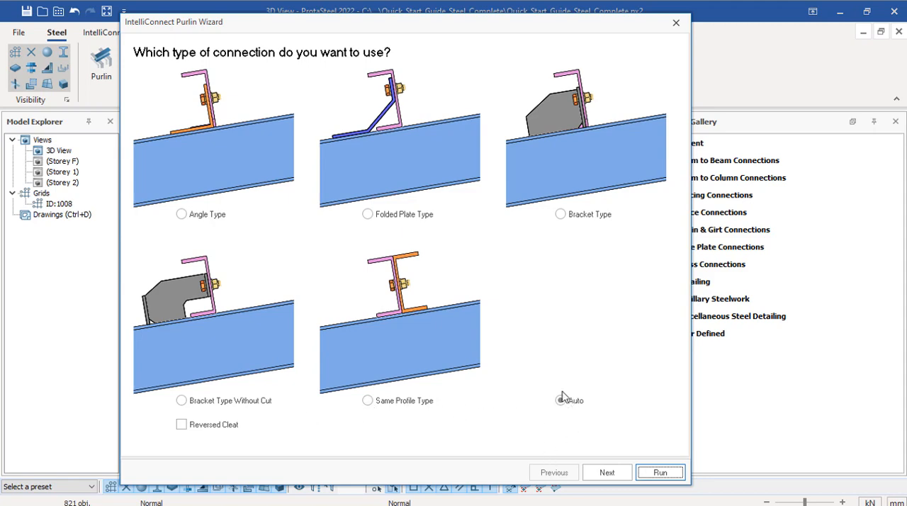
Step: Choose Same Profile Type for purlins, advance through general options and run the wizard
click(559, 400)
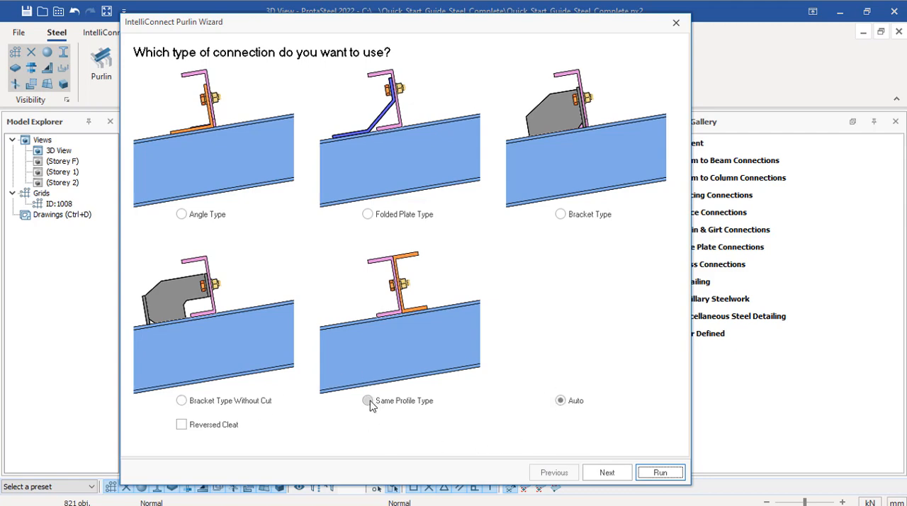
click(367, 399)
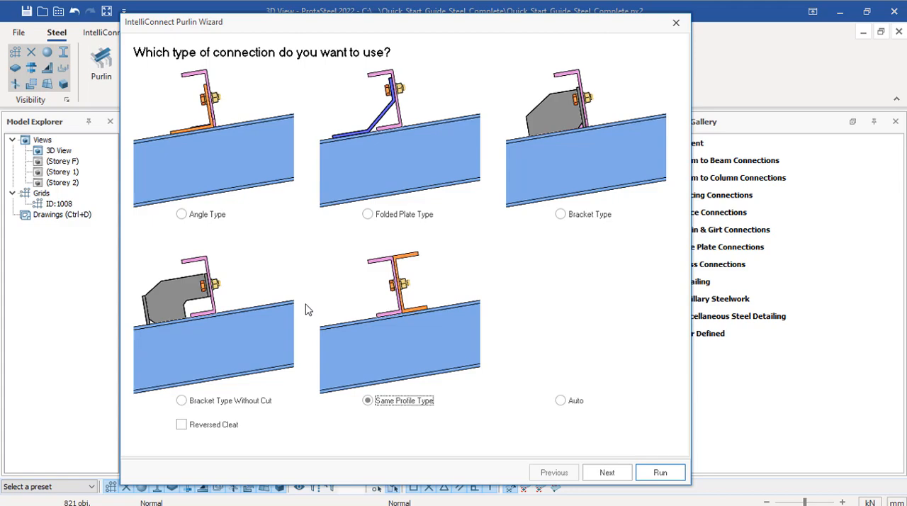
click(606, 472)
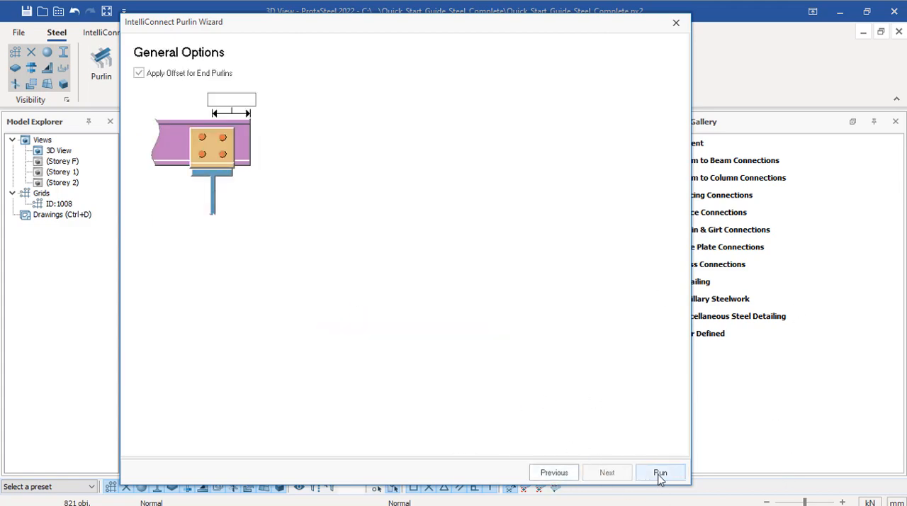
click(659, 473)
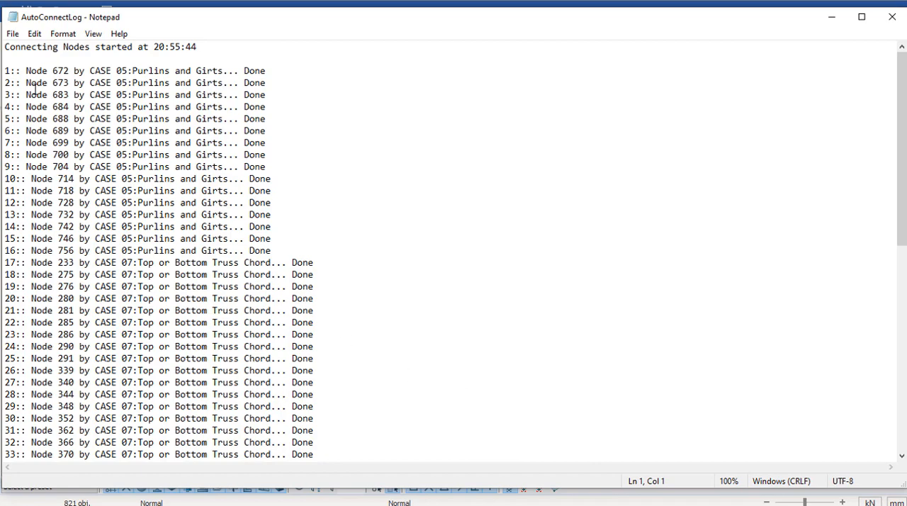
mouse_move(151, 333)
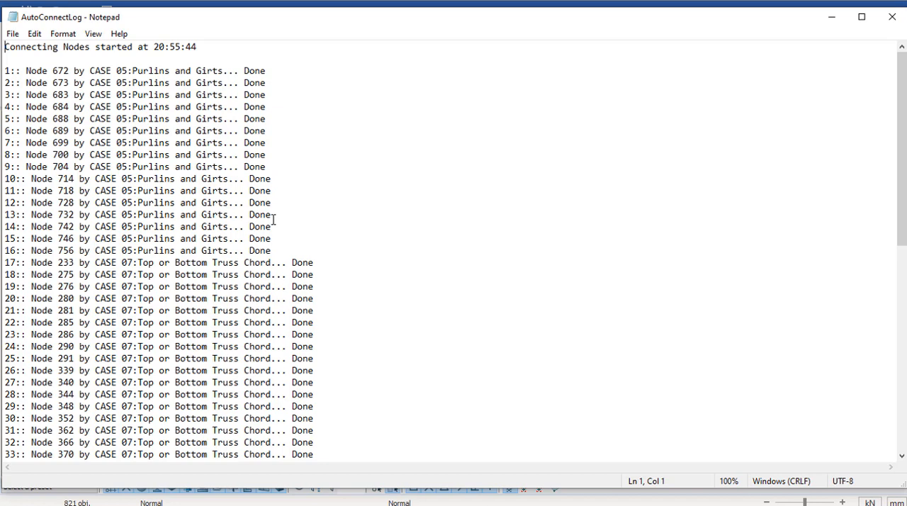
mouse_move(306, 313)
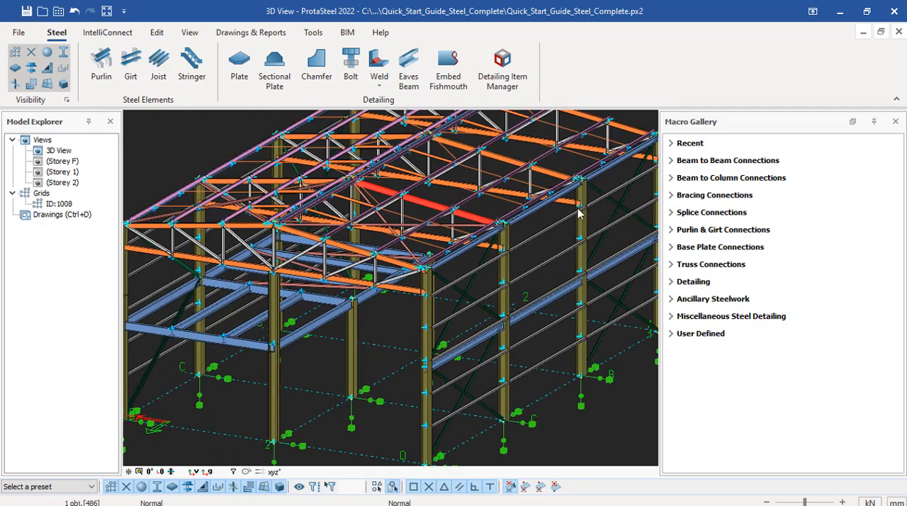
mouse_move(752, 157)
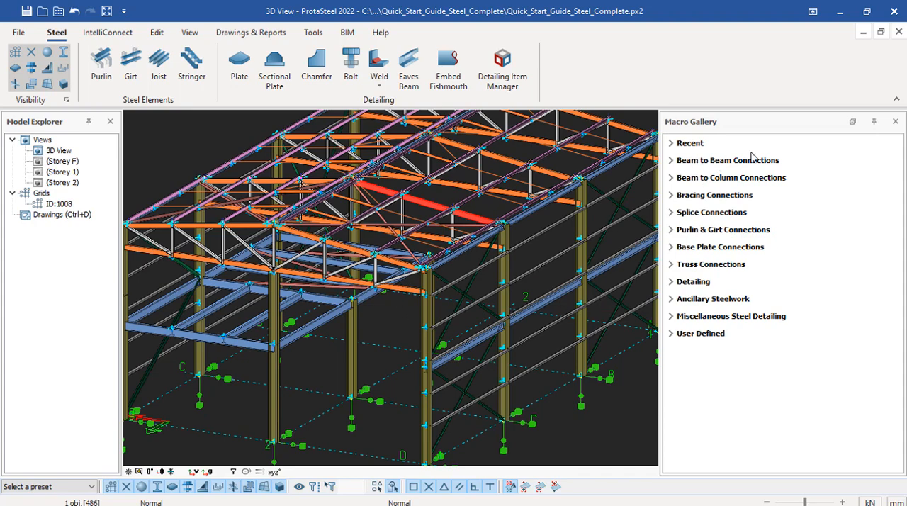
mouse_move(686, 196)
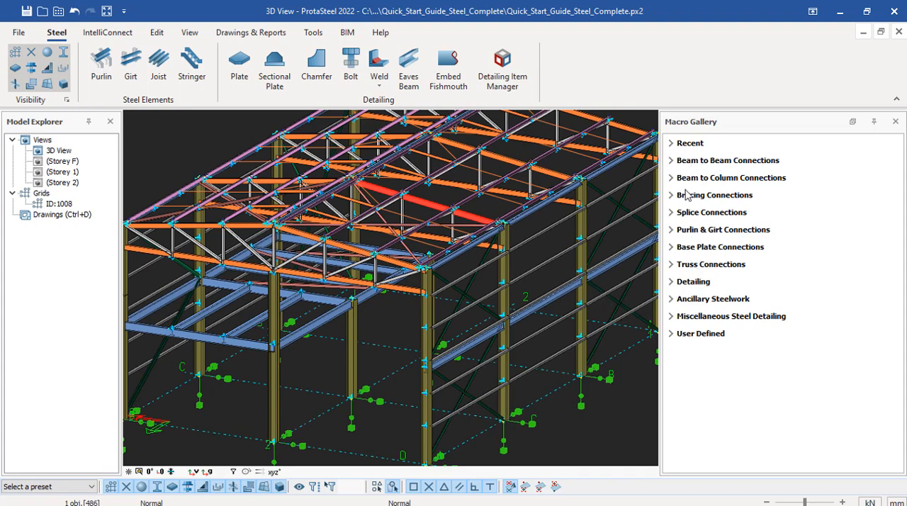
mouse_move(688, 160)
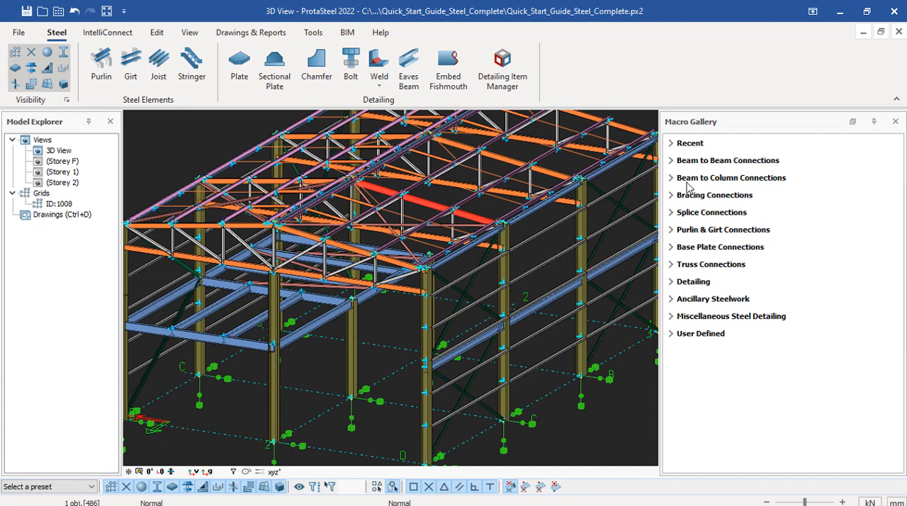
mouse_move(674, 183)
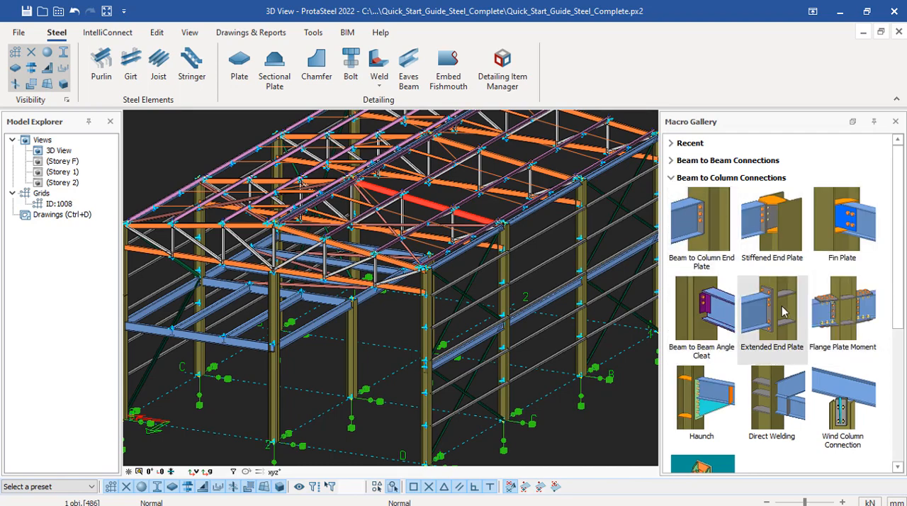
Step: Zoom out the 3D view to show the whole steel frame model
scroll(down, 3)
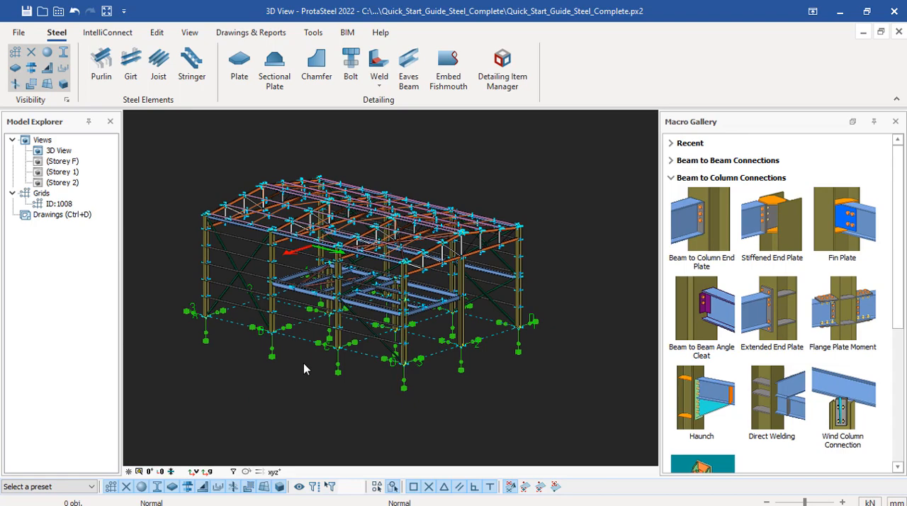
mouse_move(451, 366)
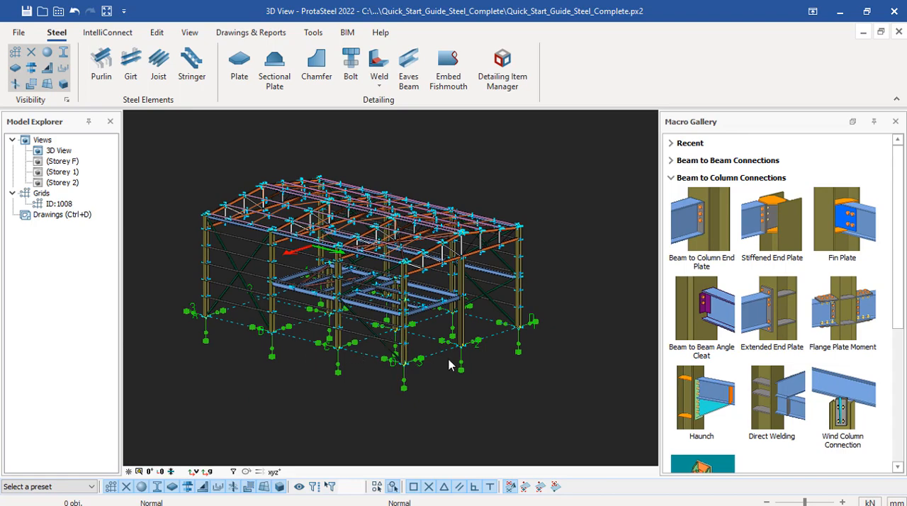